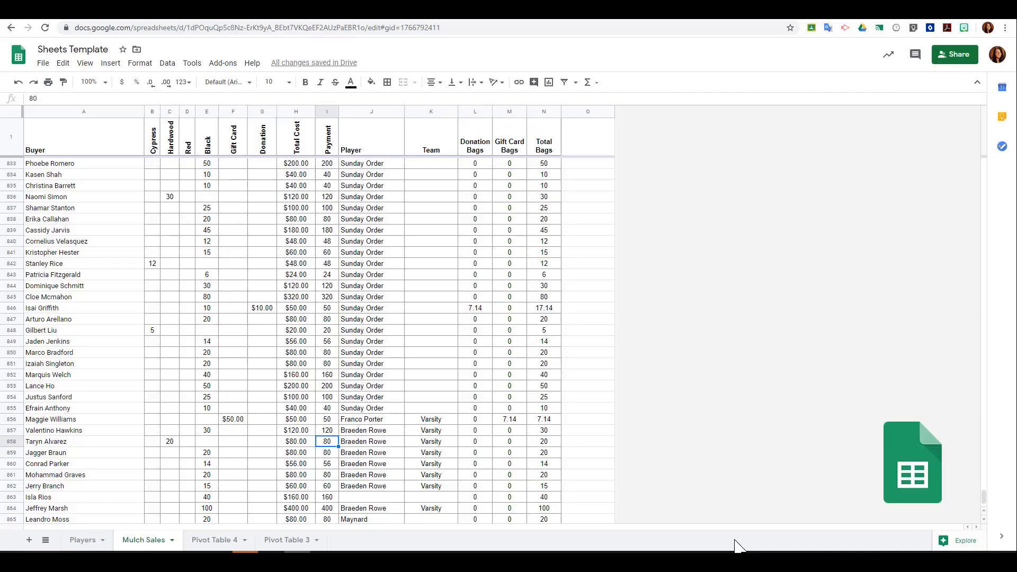
# Browse the View and Insert menus, then return to View for its freeze options
pyautogui.click(85, 63)
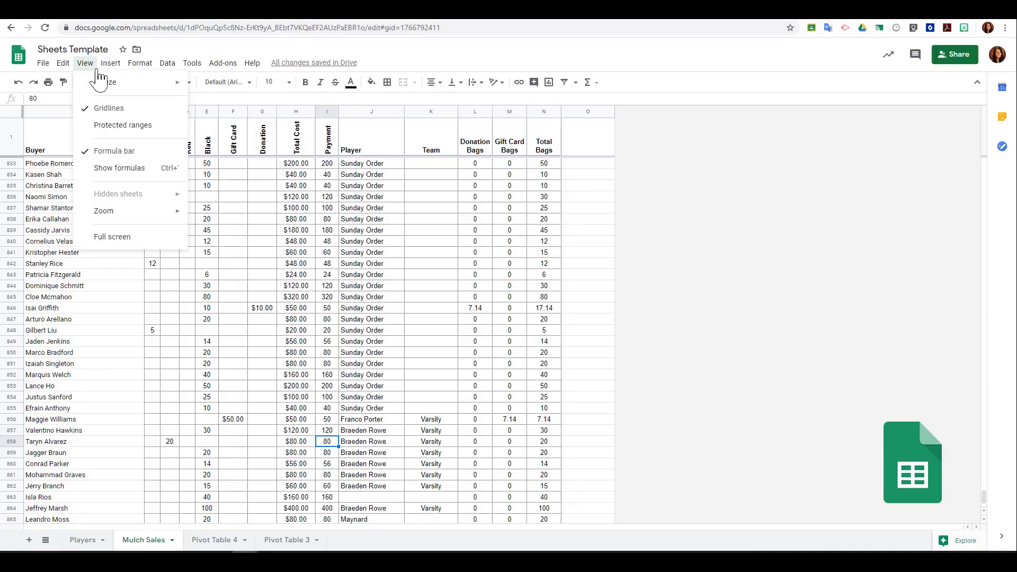
pyautogui.moveTo(95, 79)
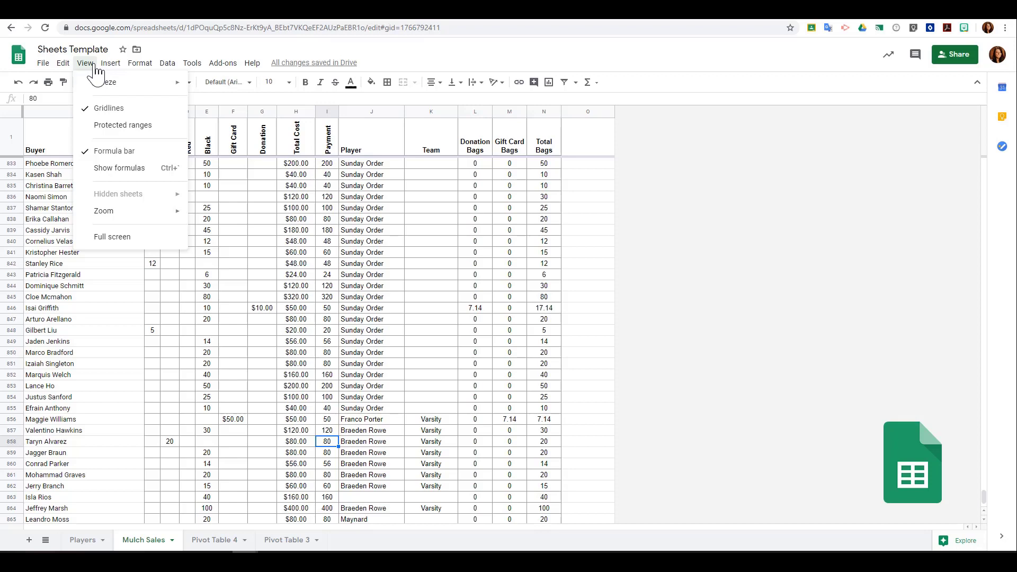
pyautogui.click(110, 63)
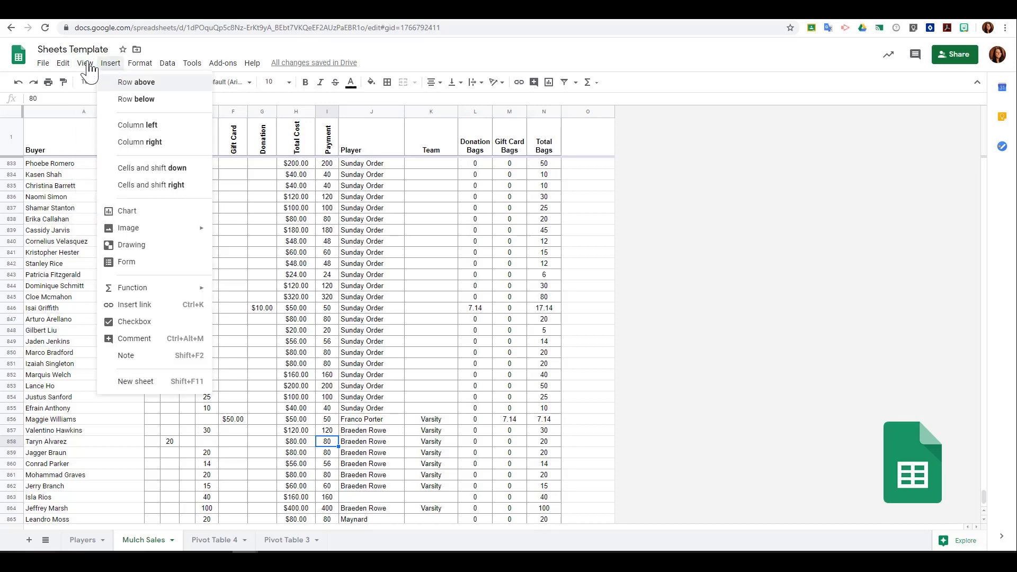
pyautogui.click(84, 63)
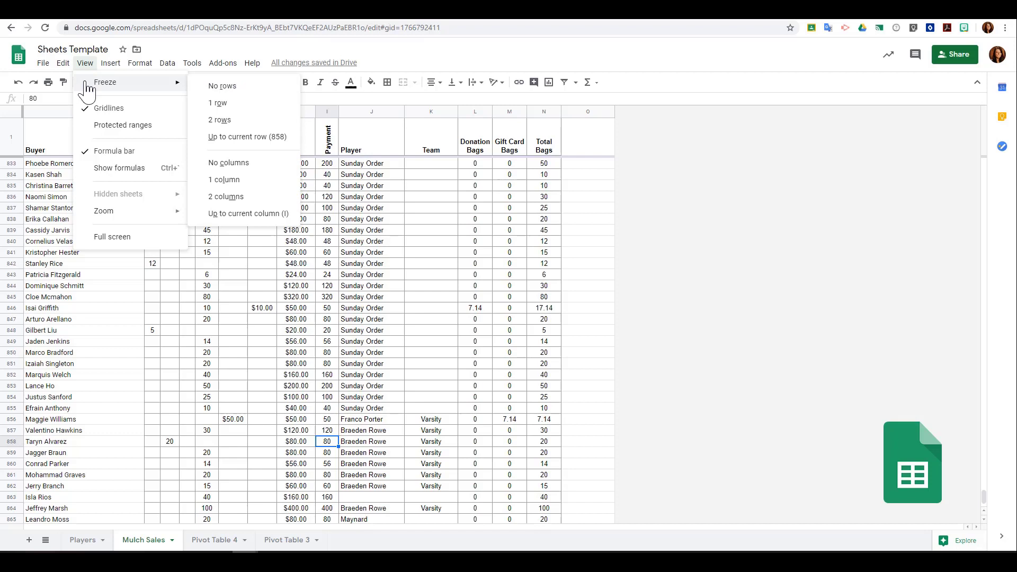
pyautogui.moveTo(142, 89)
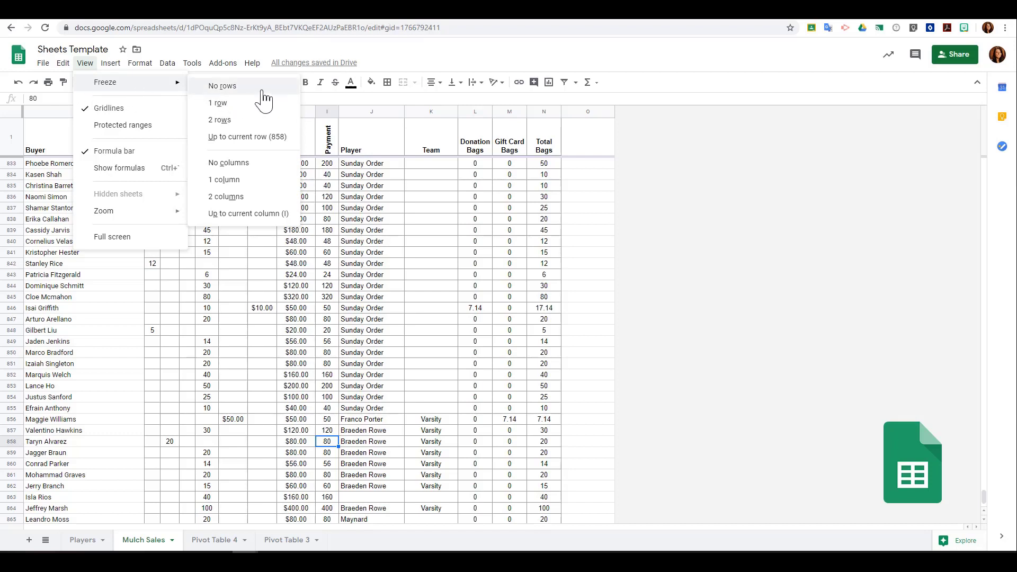
pyautogui.moveTo(274, 151)
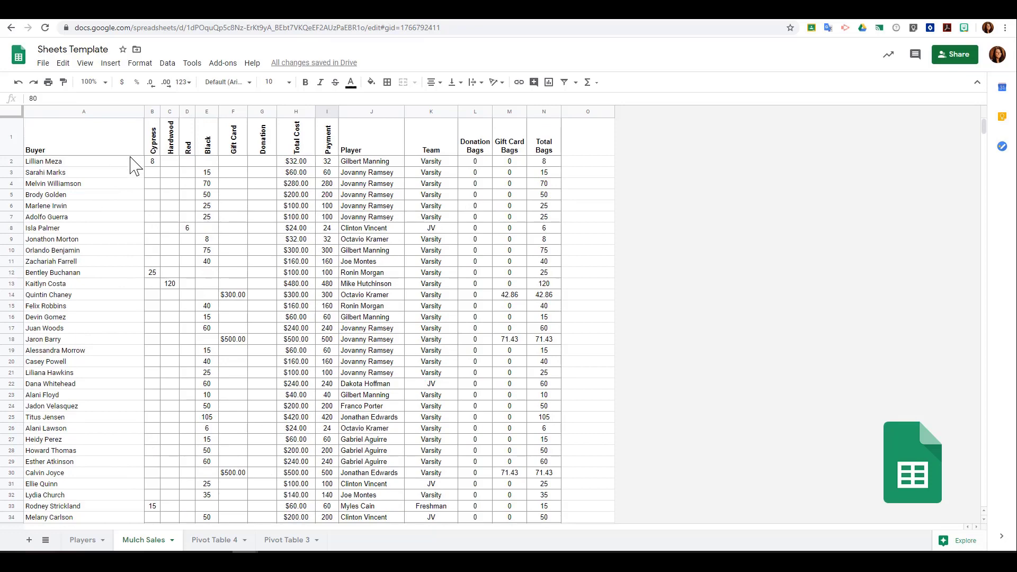
pyautogui.moveTo(94, 142)
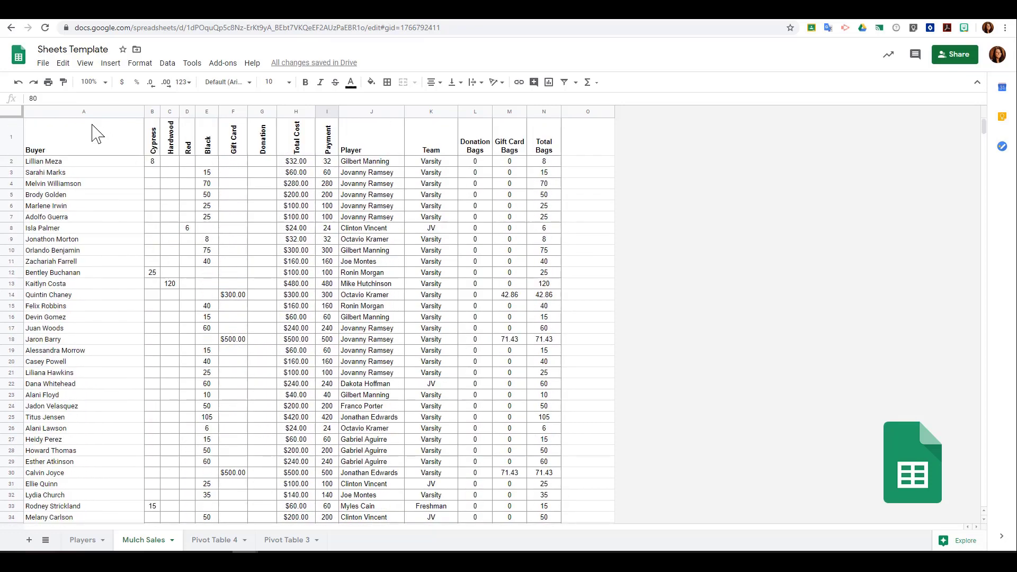
# Freeze the top header row, then change it to two frozen rows and scroll down
pyautogui.click(85, 63)
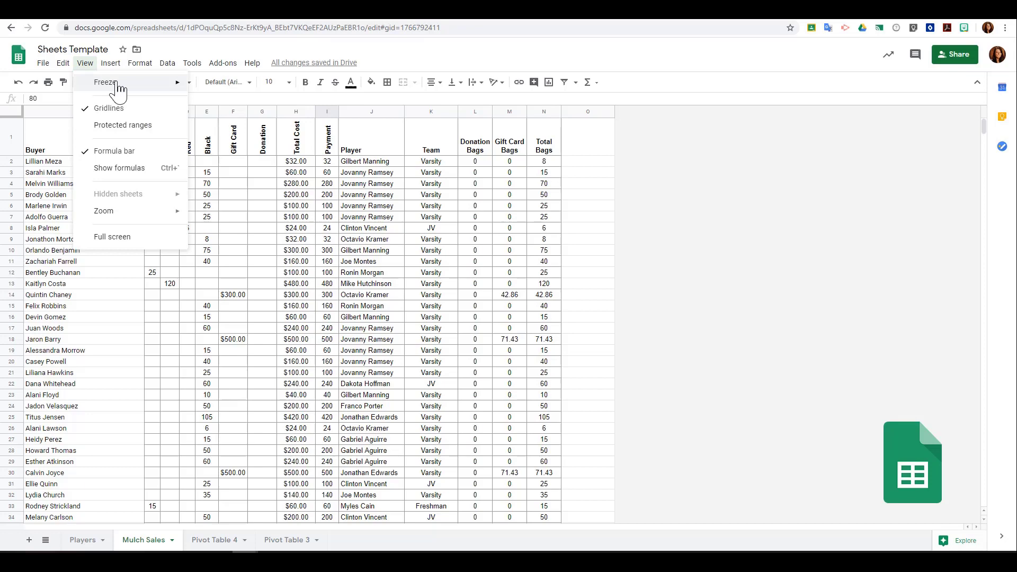
pyautogui.moveTo(106, 82)
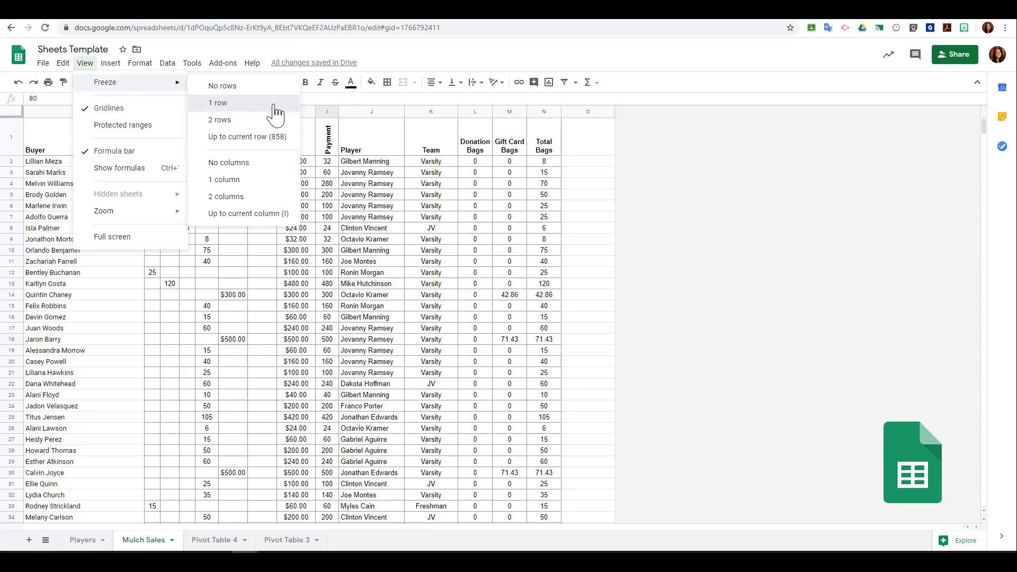
pyautogui.click(218, 103)
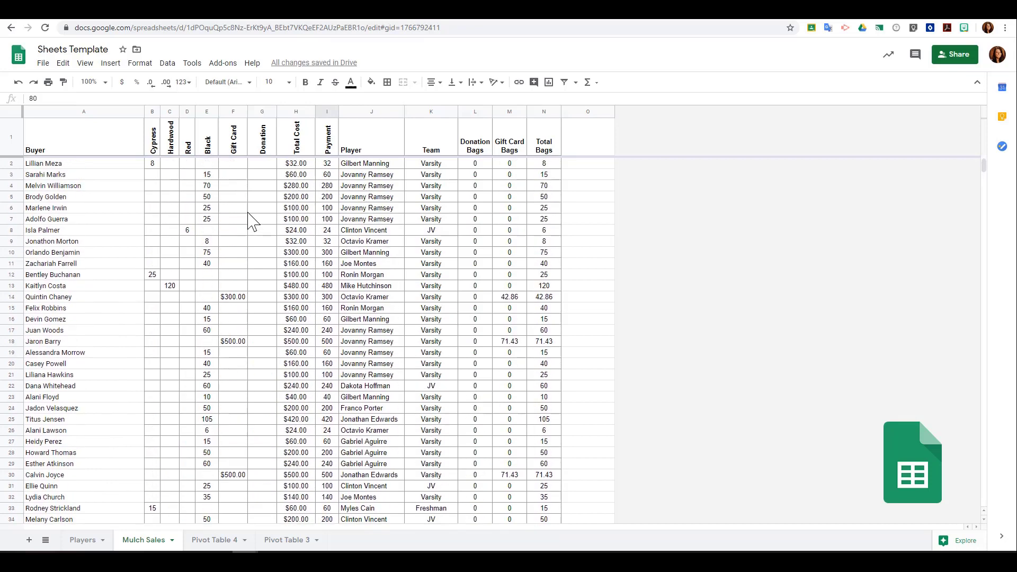
pyautogui.moveTo(84, 63)
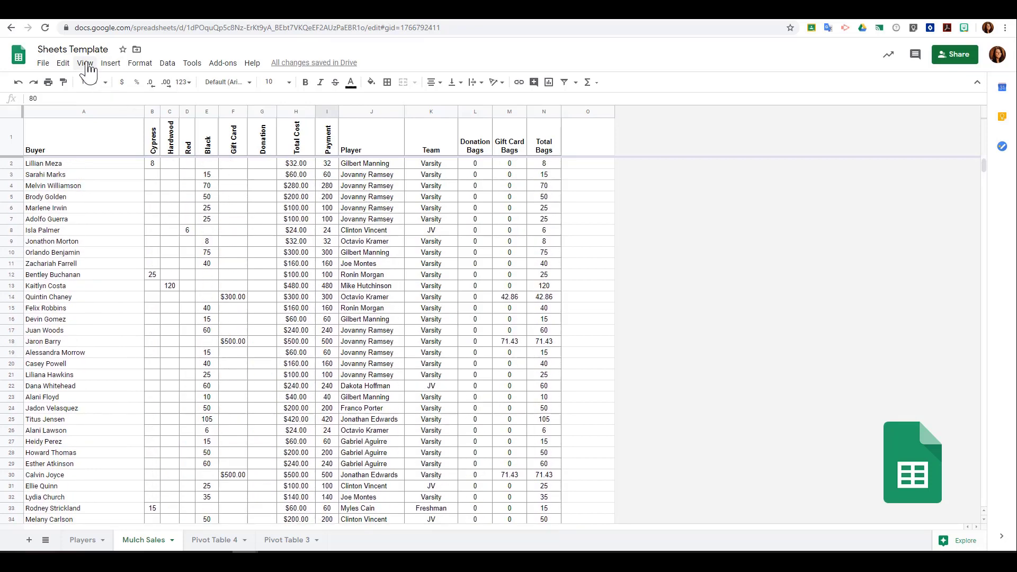
pyautogui.click(84, 63)
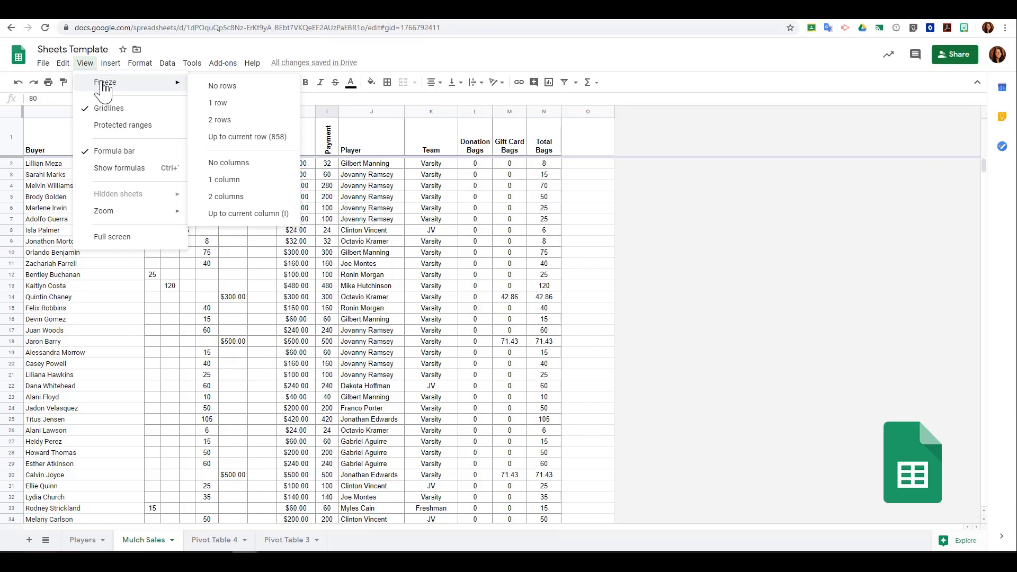
pyautogui.click(219, 103)
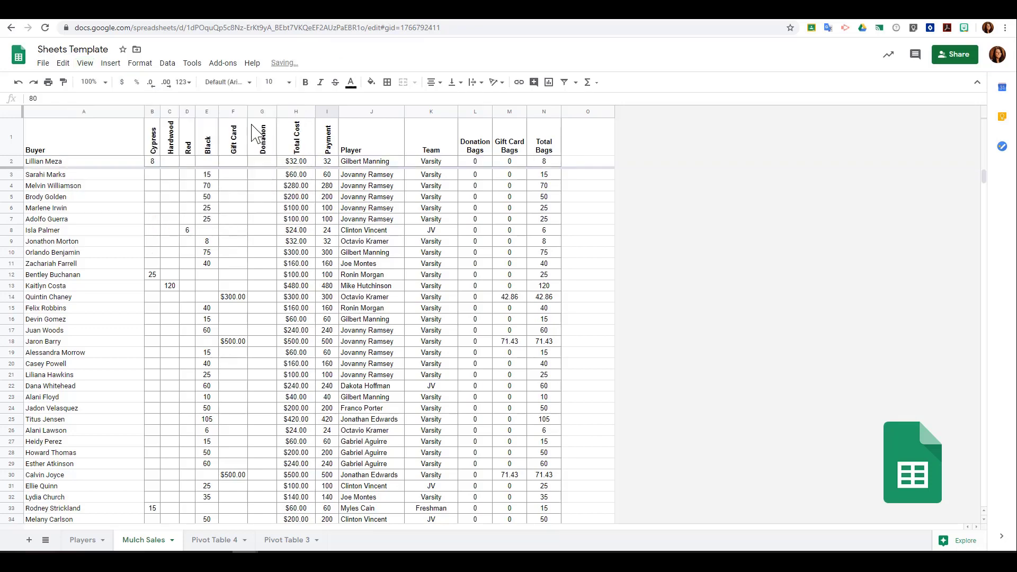
pyautogui.scroll(-3)
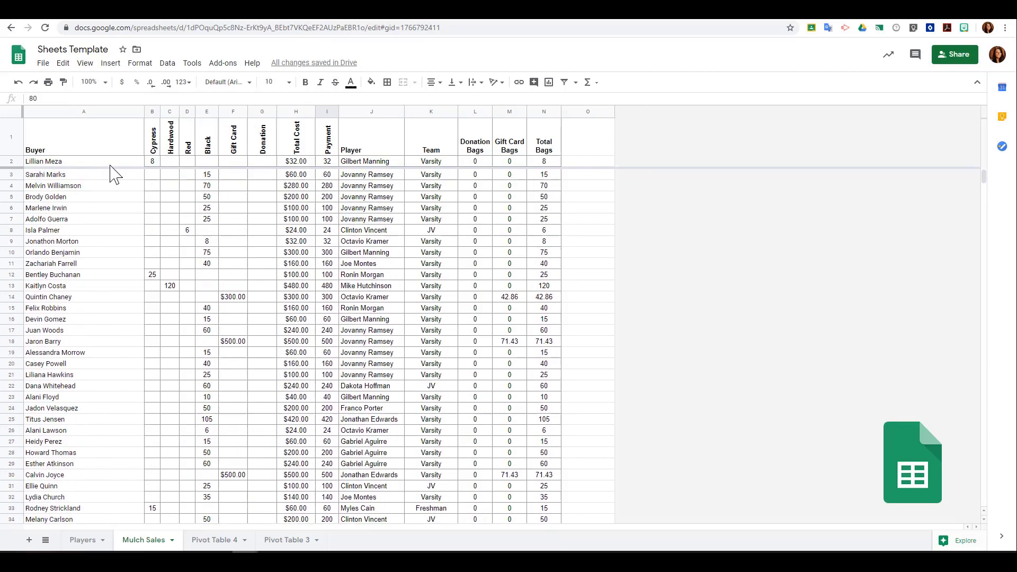
pyautogui.moveTo(107, 166)
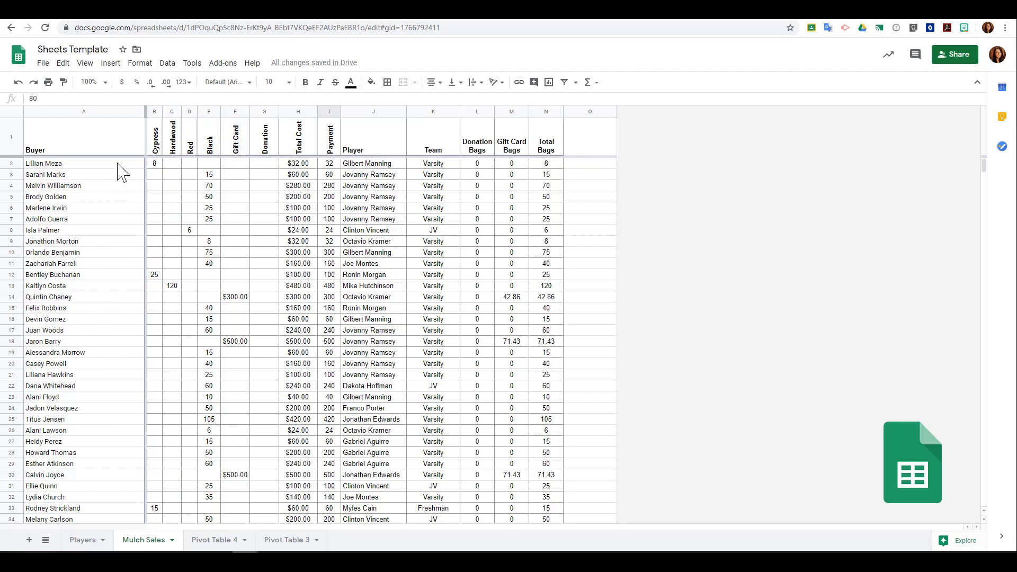
pyautogui.moveTo(86, 80)
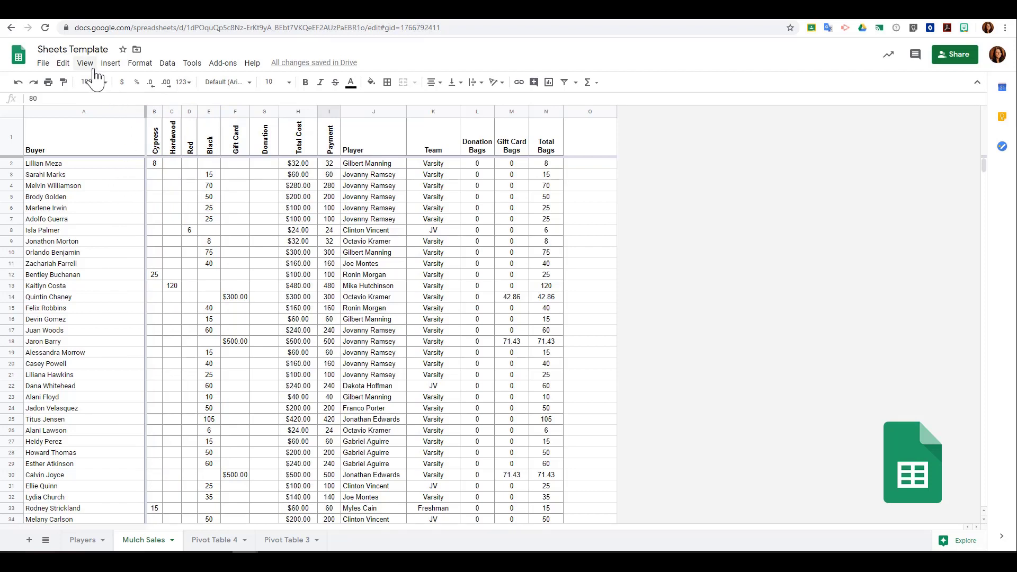
# Turn off gridlines on Mulch Sales and select an empty Gift Card cell
pyautogui.click(85, 63)
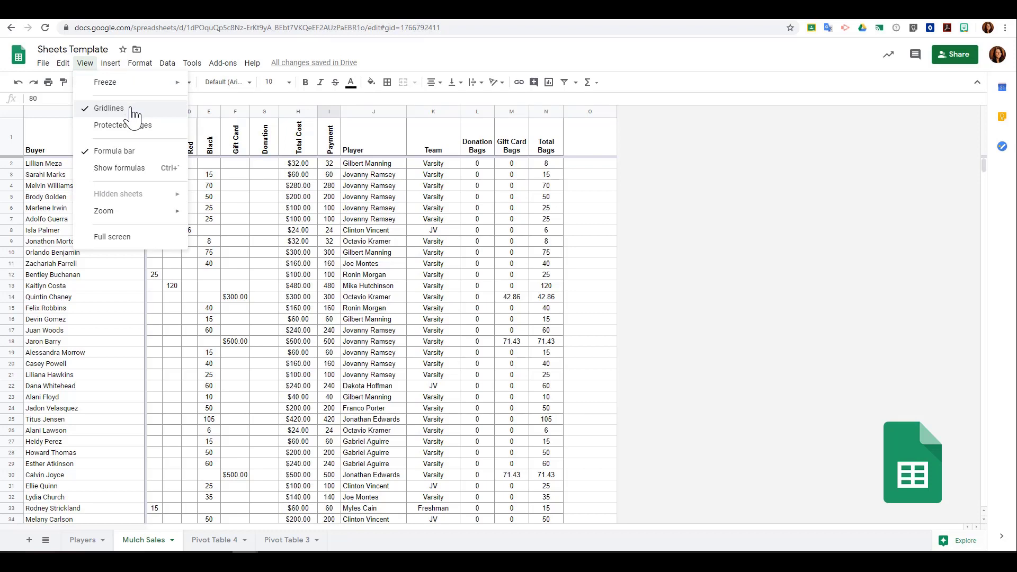
pyautogui.click(108, 108)
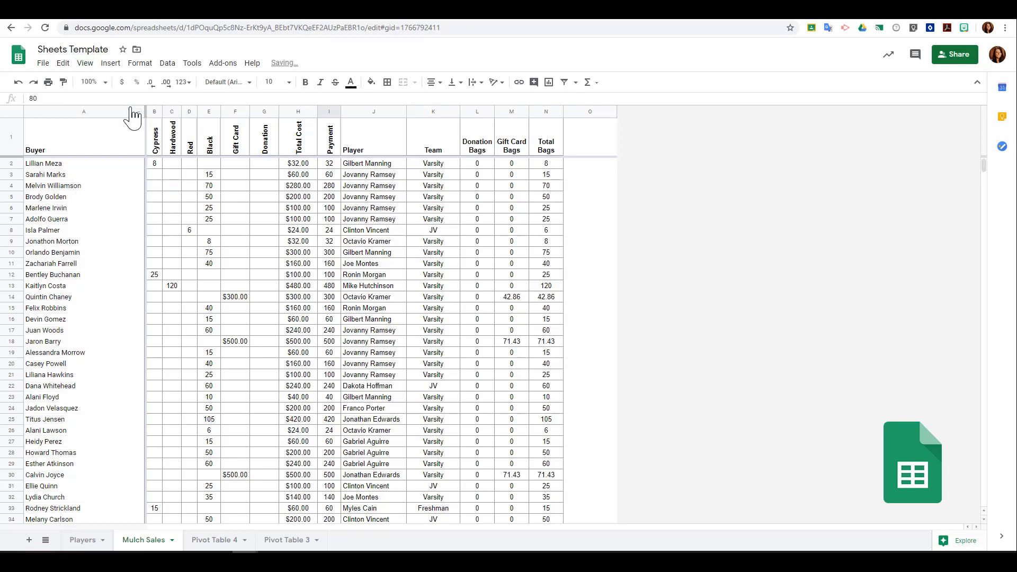
pyautogui.click(235, 230)
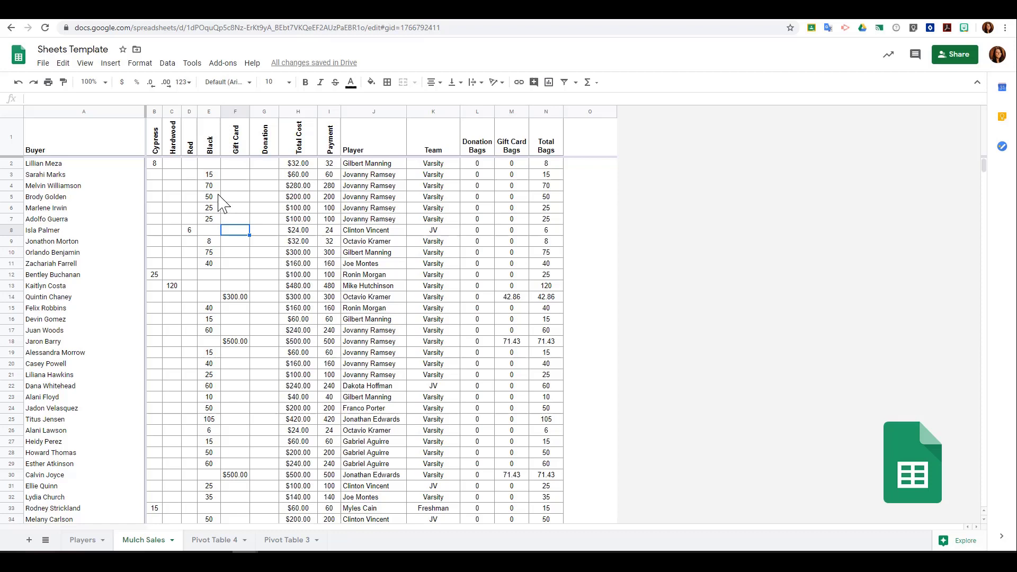
pyautogui.moveTo(185, 181)
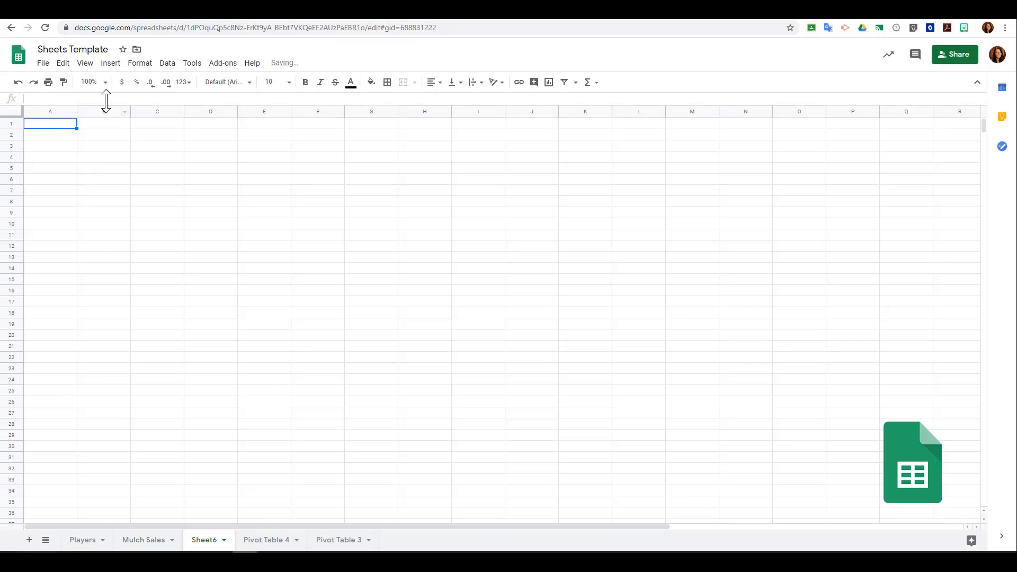
# Hide Sheet6 gridlines, give A1:F18 all borders, and return to Mulch Sales
pyautogui.click(85, 63)
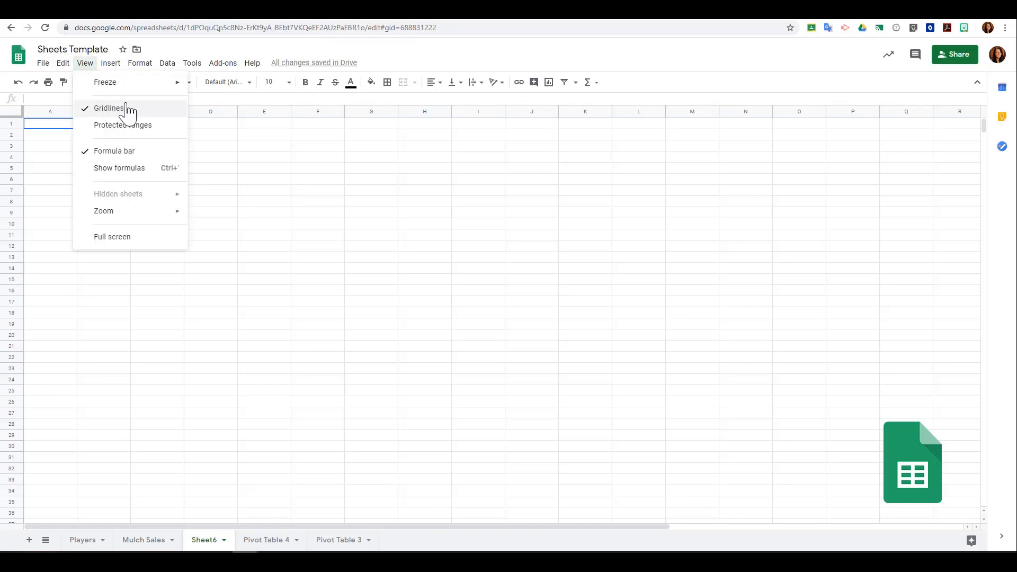
pyautogui.click(113, 108)
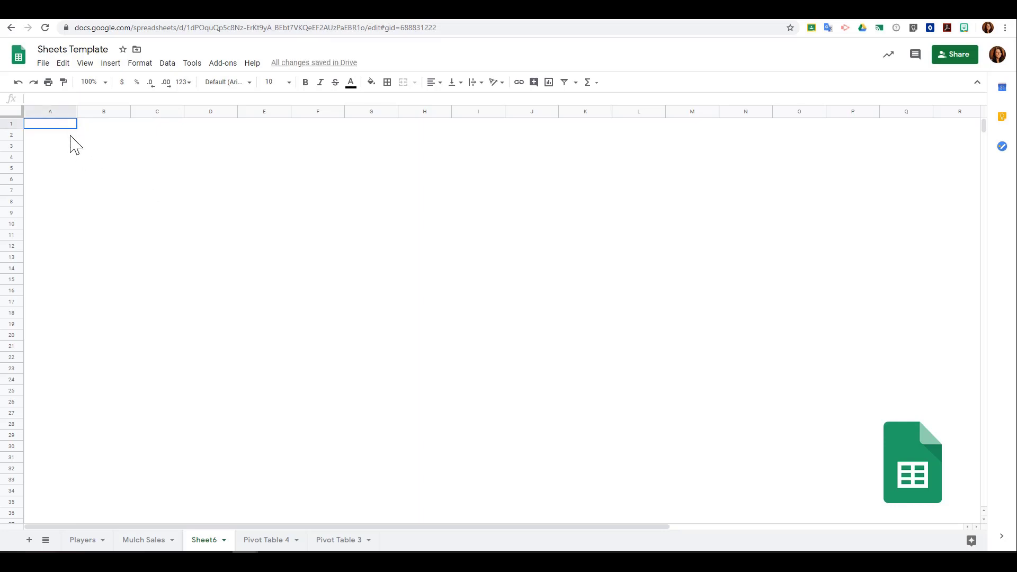
pyautogui.click(387, 82)
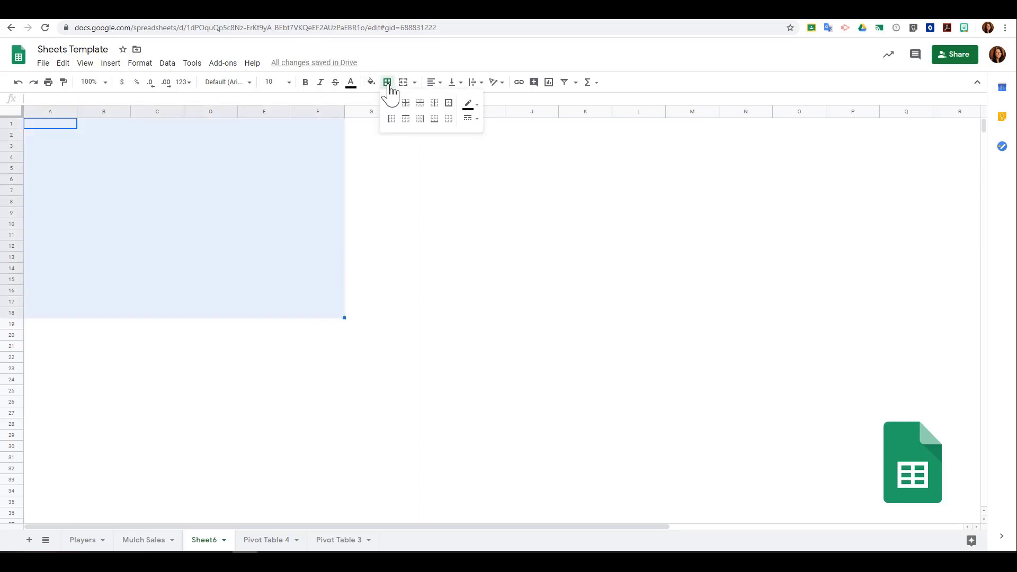
pyautogui.click(406, 102)
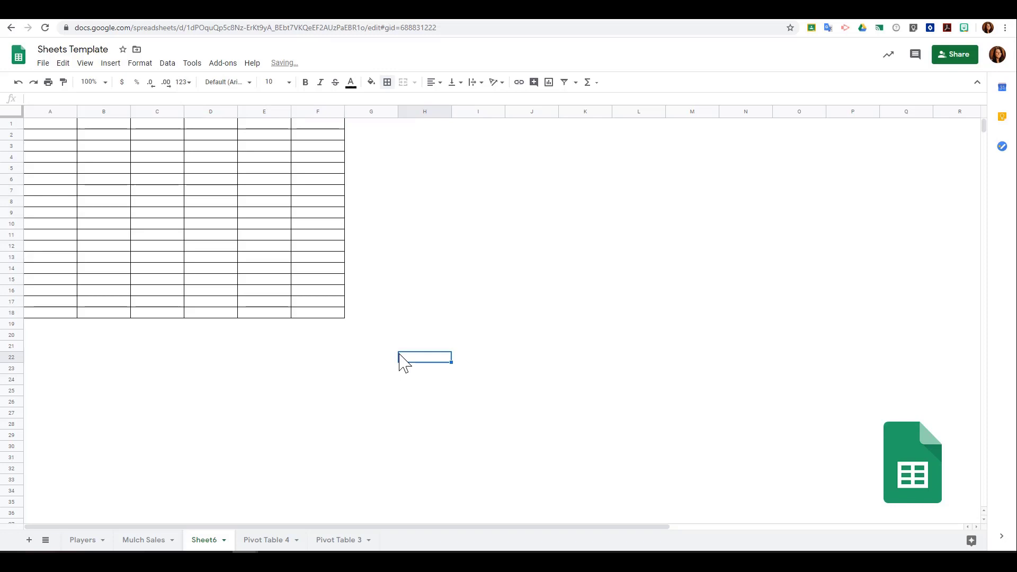
pyautogui.click(85, 63)
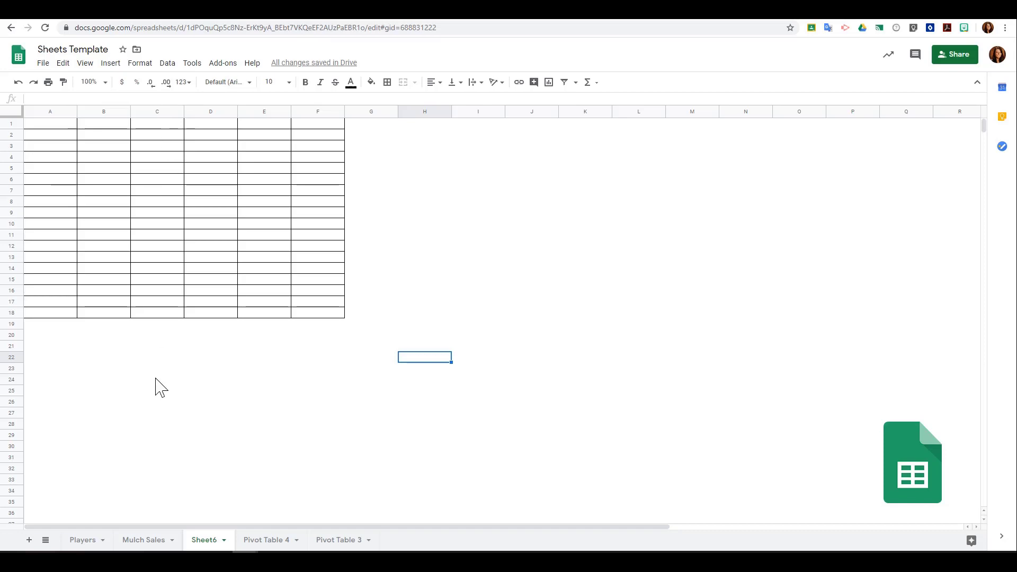
pyautogui.click(143, 540)
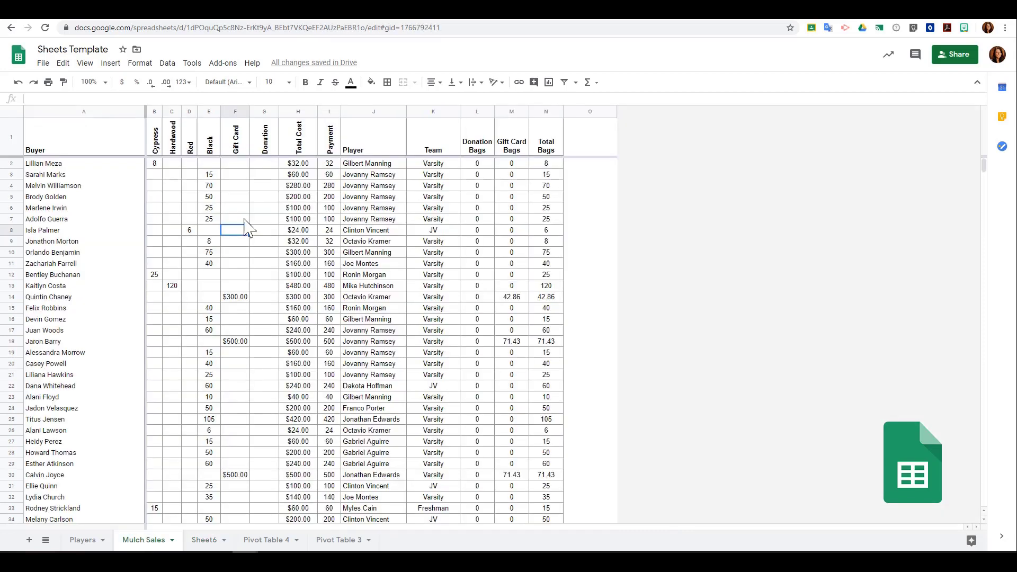
pyautogui.moveTo(177, 188)
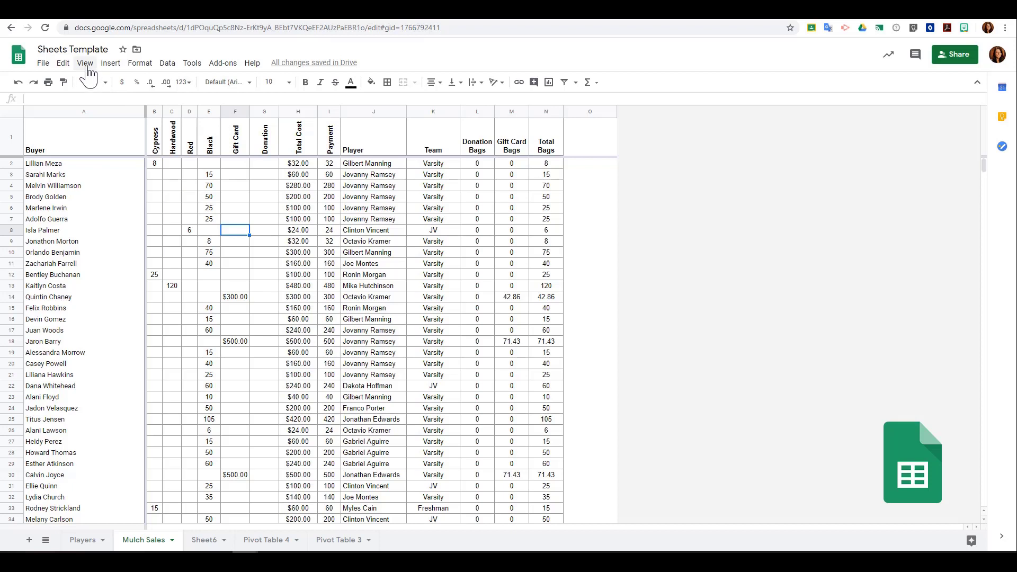
# Uncheck Formula bar in the View menu to hide it
pyautogui.click(86, 63)
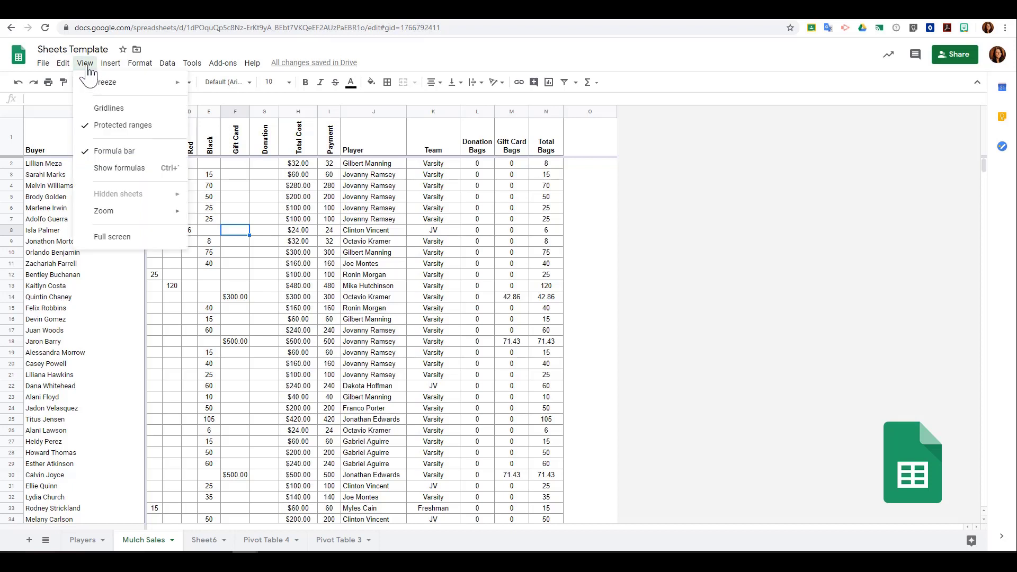
pyautogui.moveTo(127, 126)
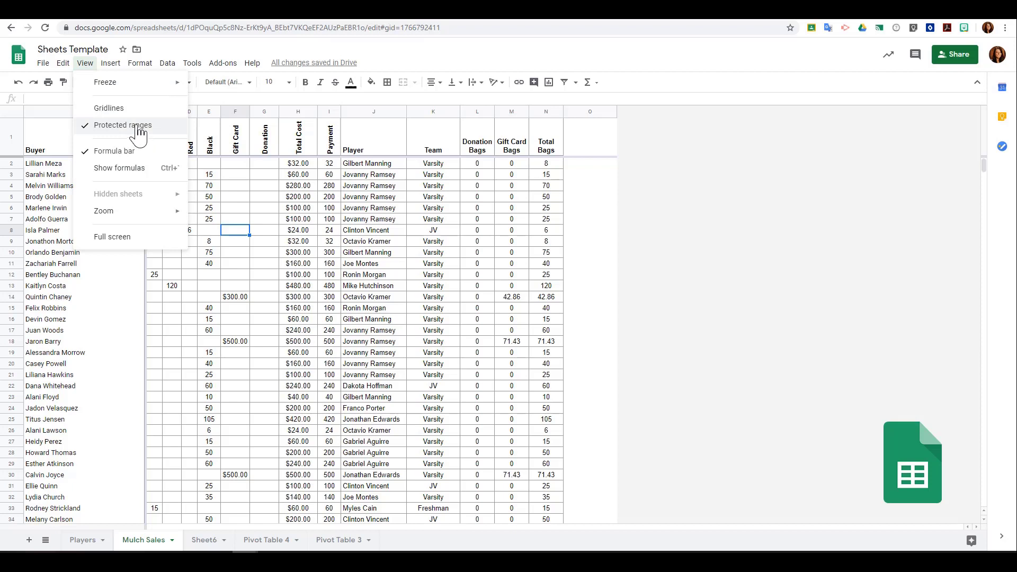
pyautogui.click(109, 108)
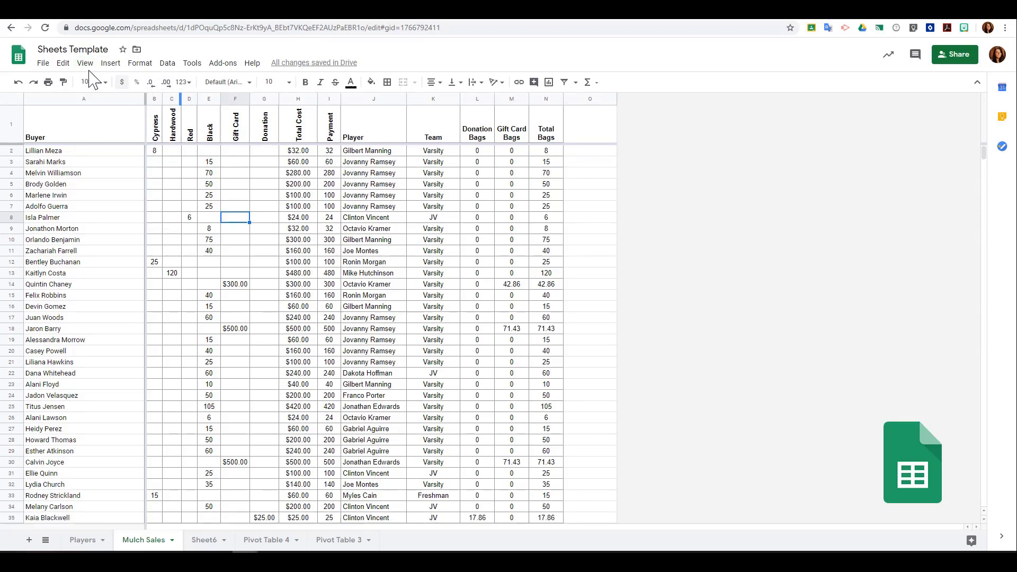
# Re-enable the Formula bar option under View so the bar reappears
pyautogui.click(84, 63)
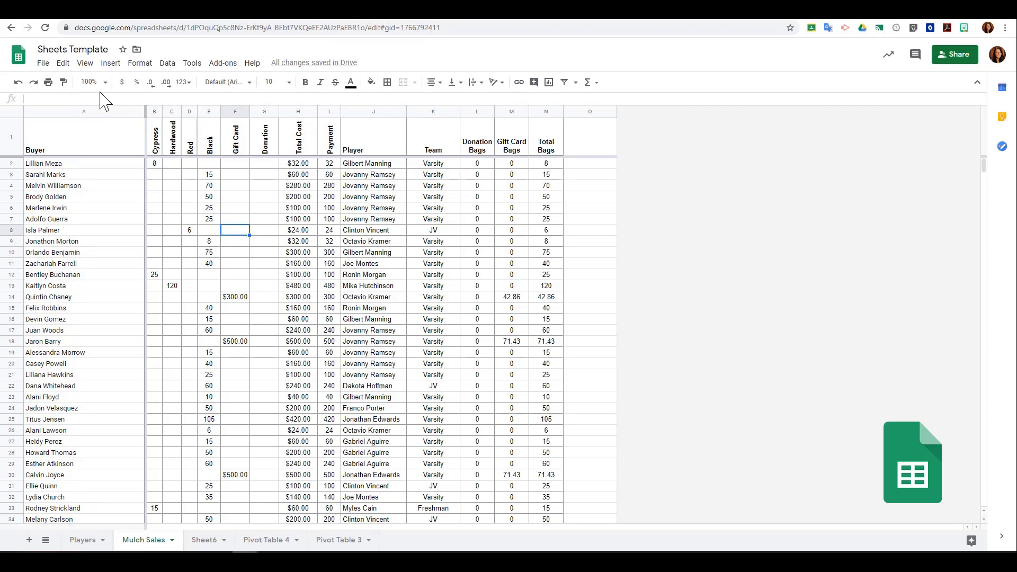
pyautogui.click(84, 63)
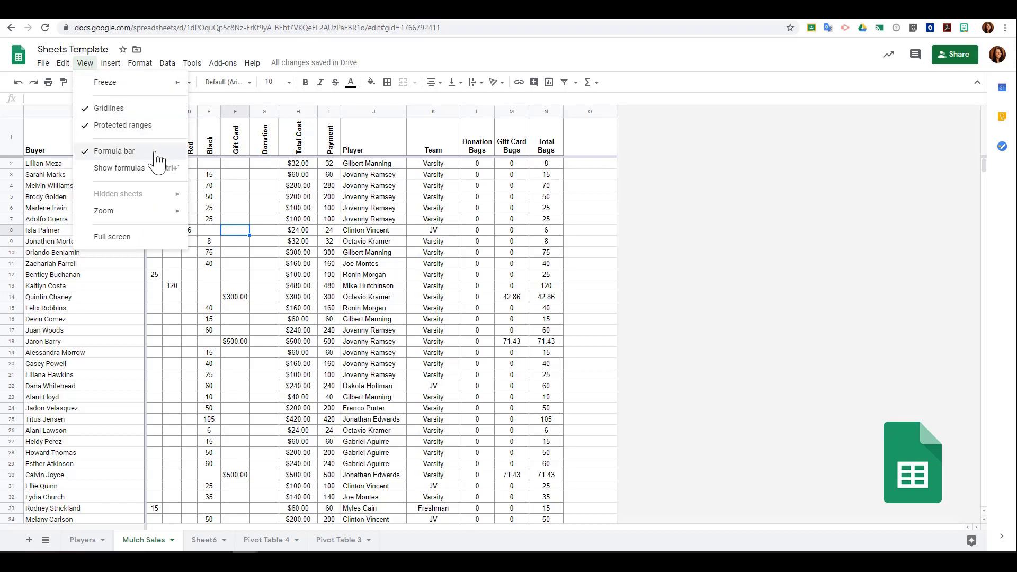
pyautogui.click(114, 151)
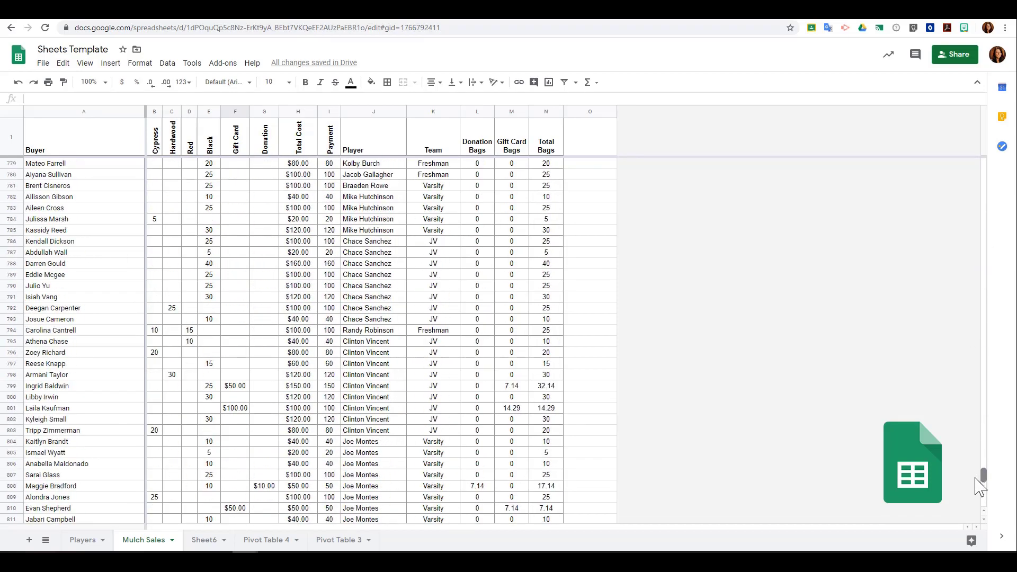
# Uncheck Show formulas so the totals row displays calculated sums
pyautogui.scroll(-3)
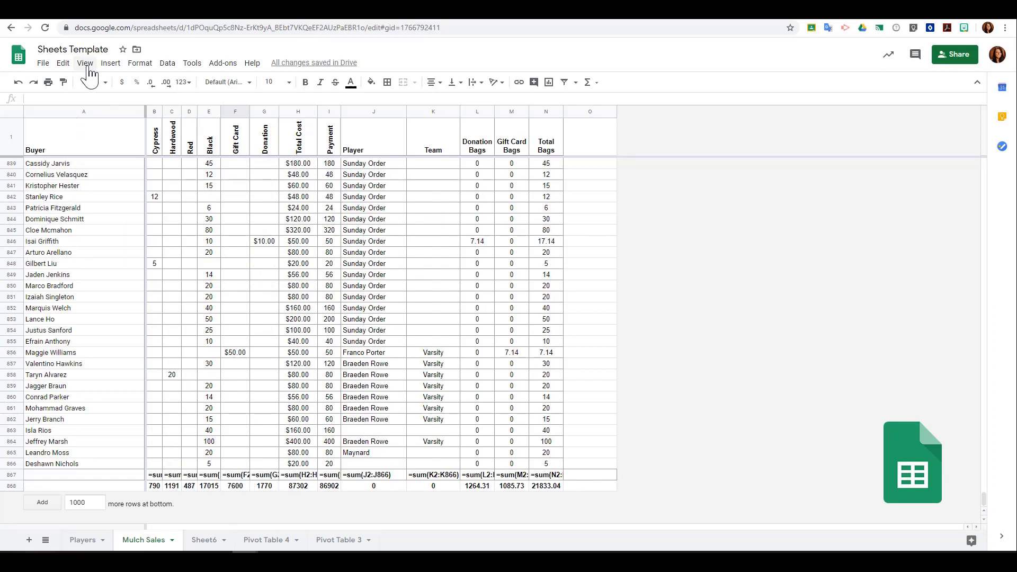
pyautogui.click(85, 63)
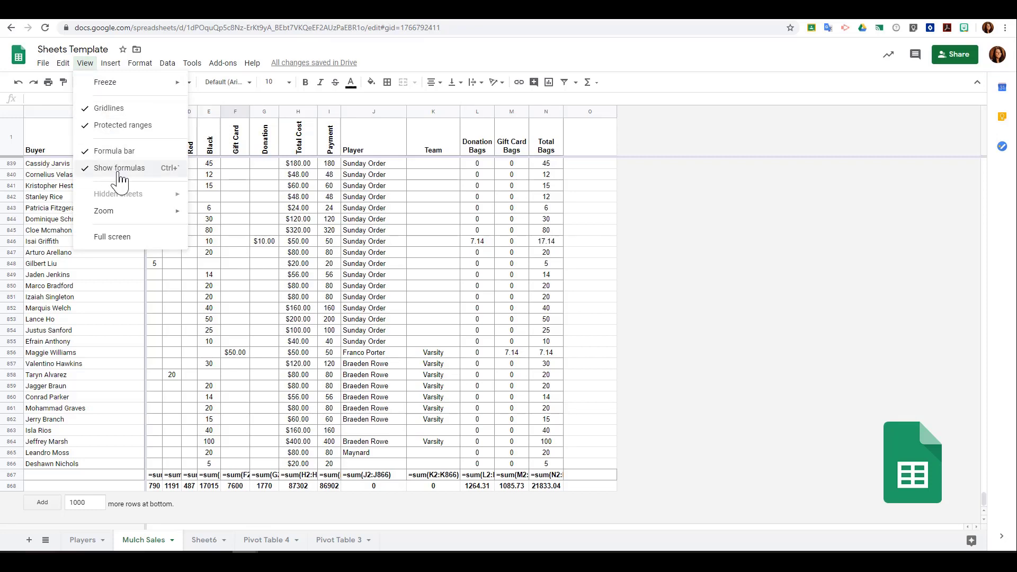
pyautogui.click(119, 168)
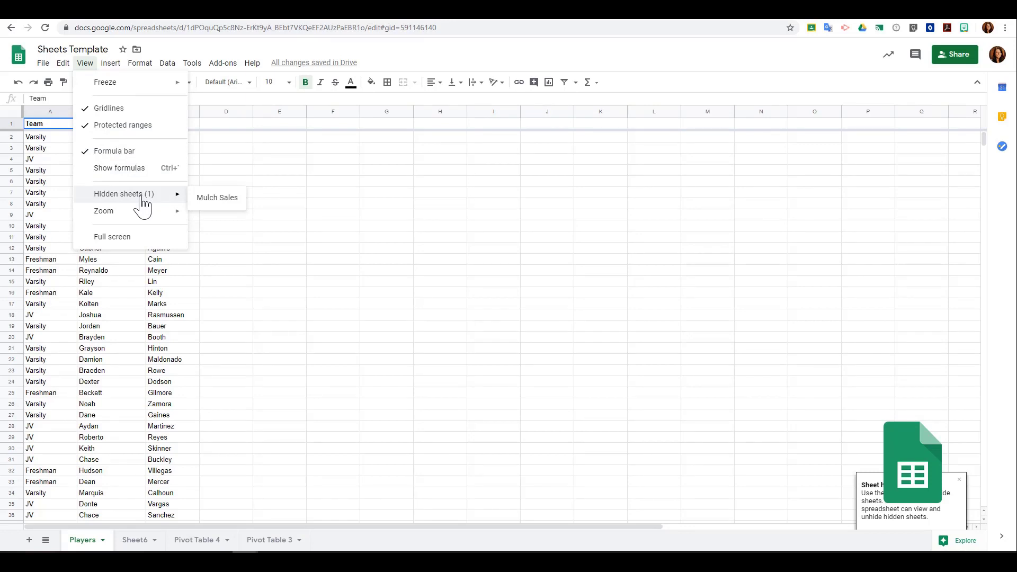
pyautogui.moveTo(205, 210)
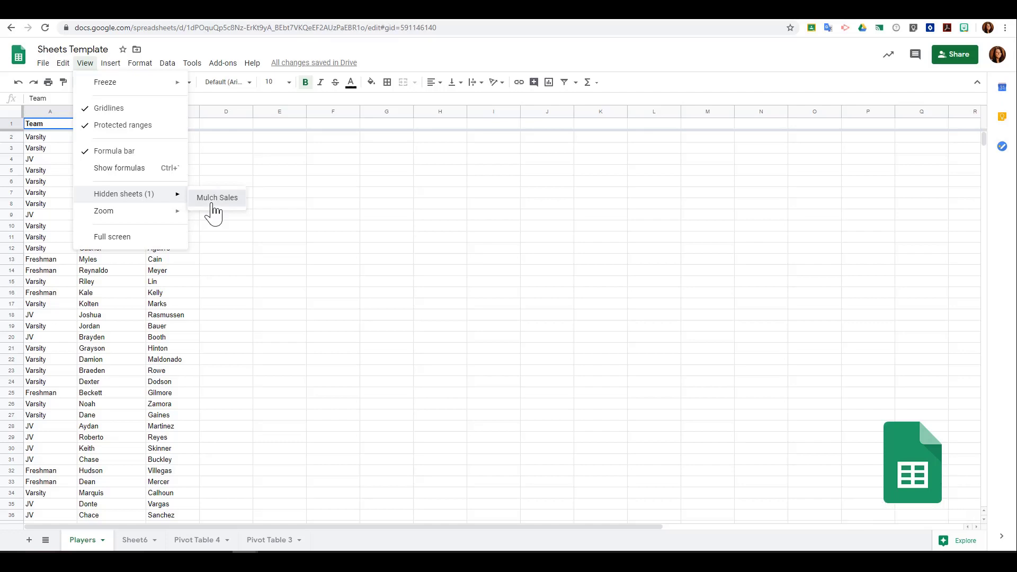
# Choose Mulch Sales from the Hidden sheets list to unhide it
pyautogui.click(216, 198)
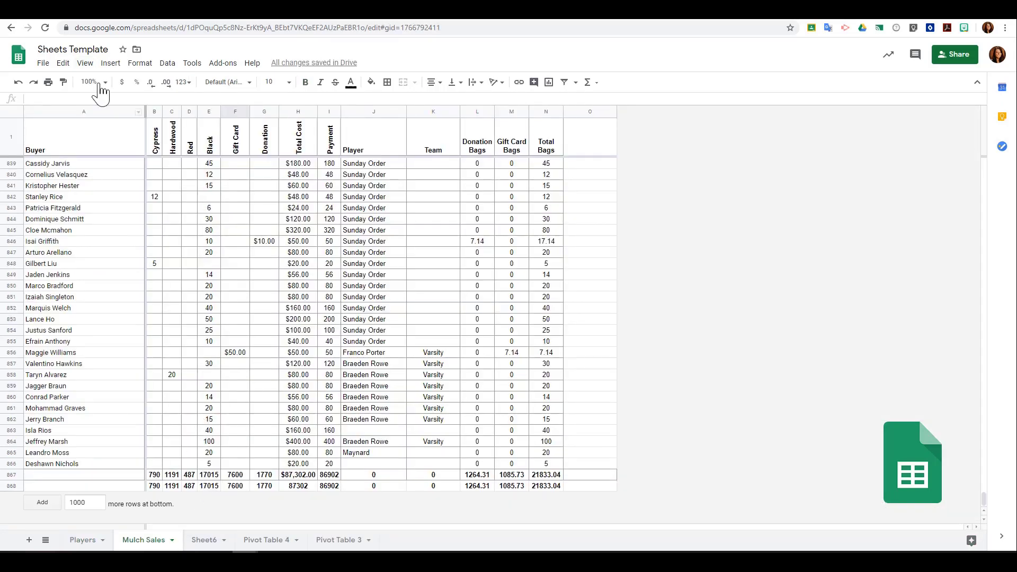
# Switch to Full screen view and dismiss the full-screen notice
pyautogui.click(84, 63)
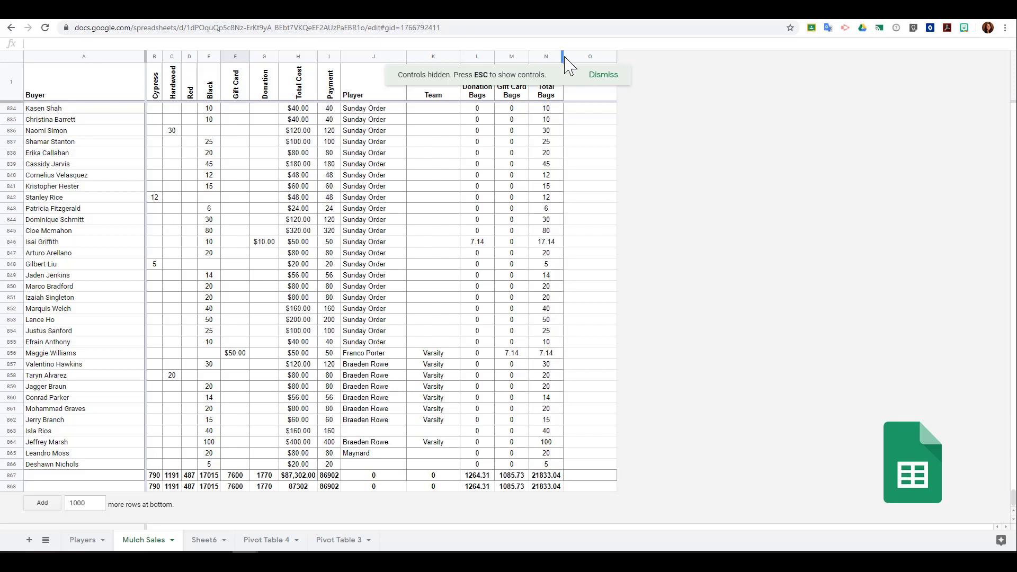
pyautogui.click(602, 75)
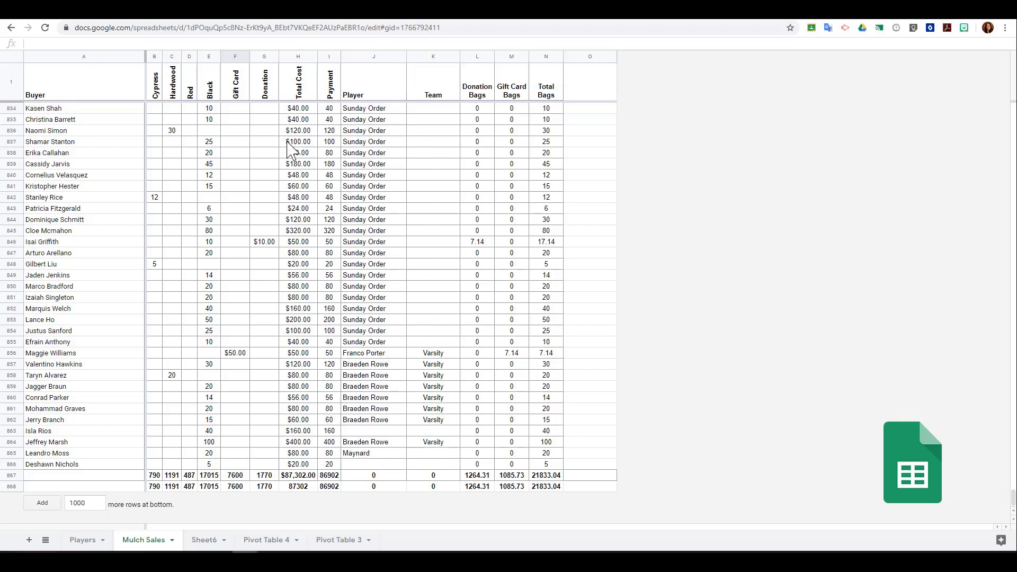